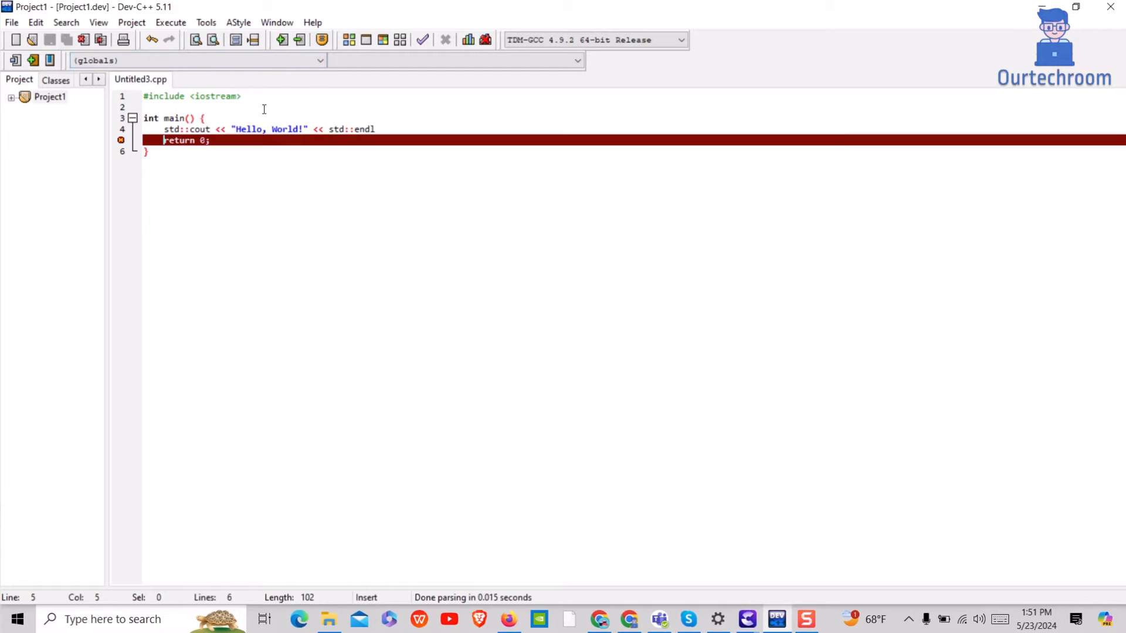
mouse_move(158, 450)
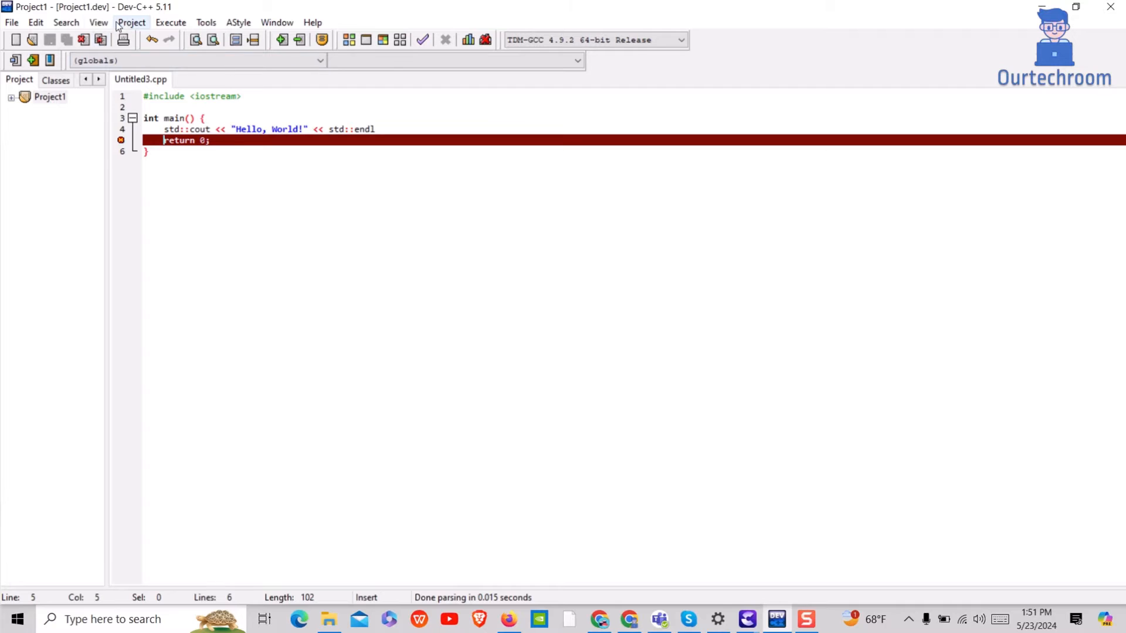
- Restore the Report Window via View > Floating Report Window and dock it below the editor
left_click(99, 22)
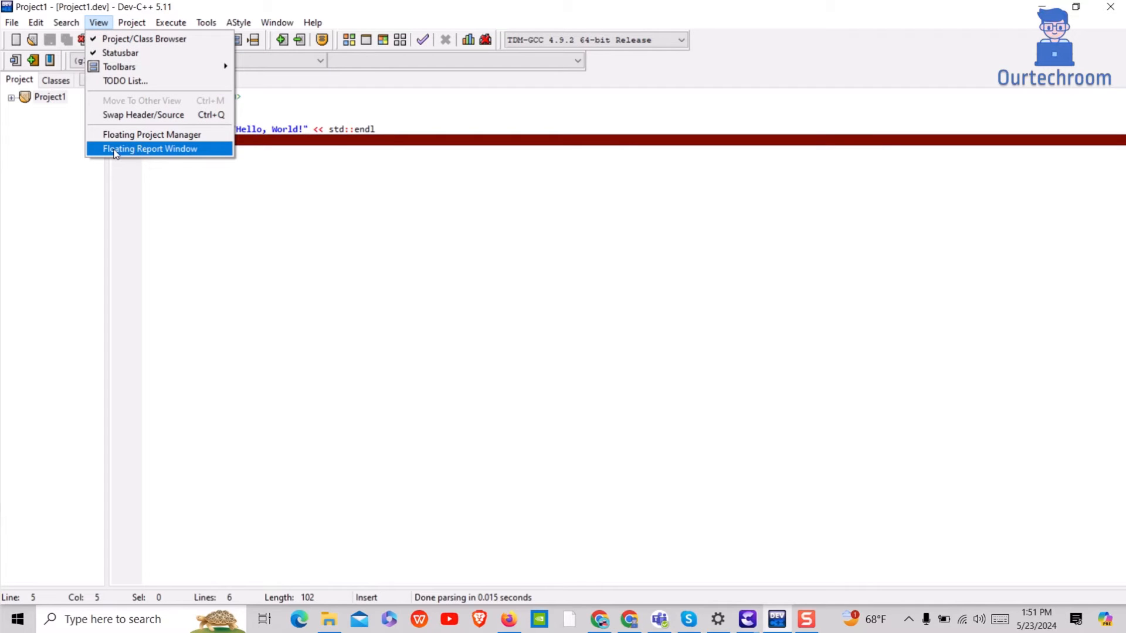
left_click(150, 149)
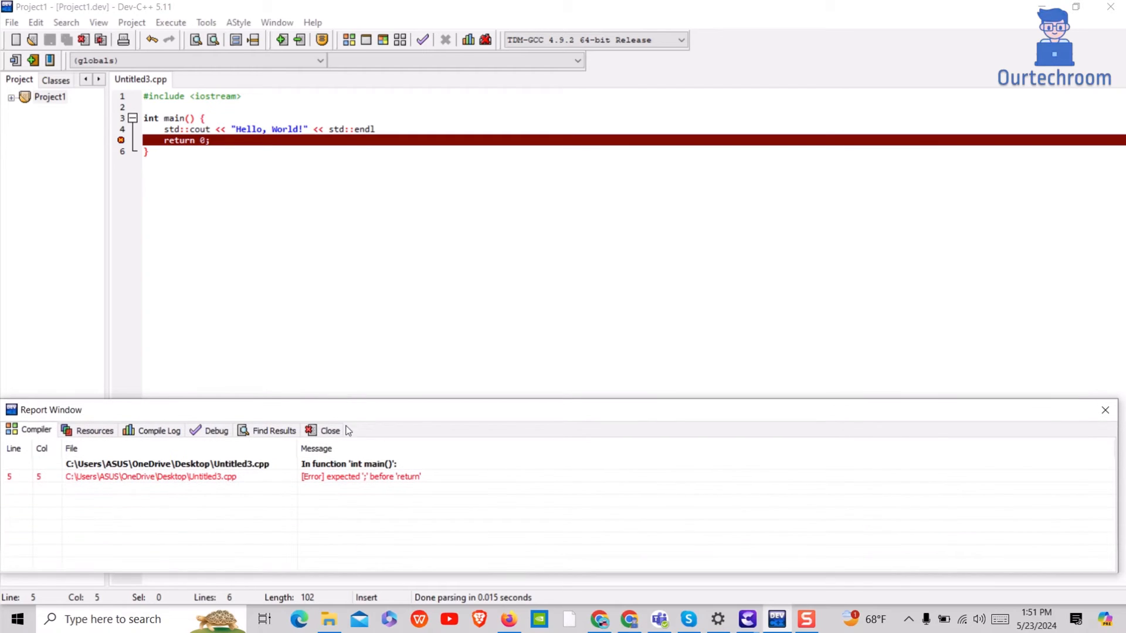
left_click(359, 476)
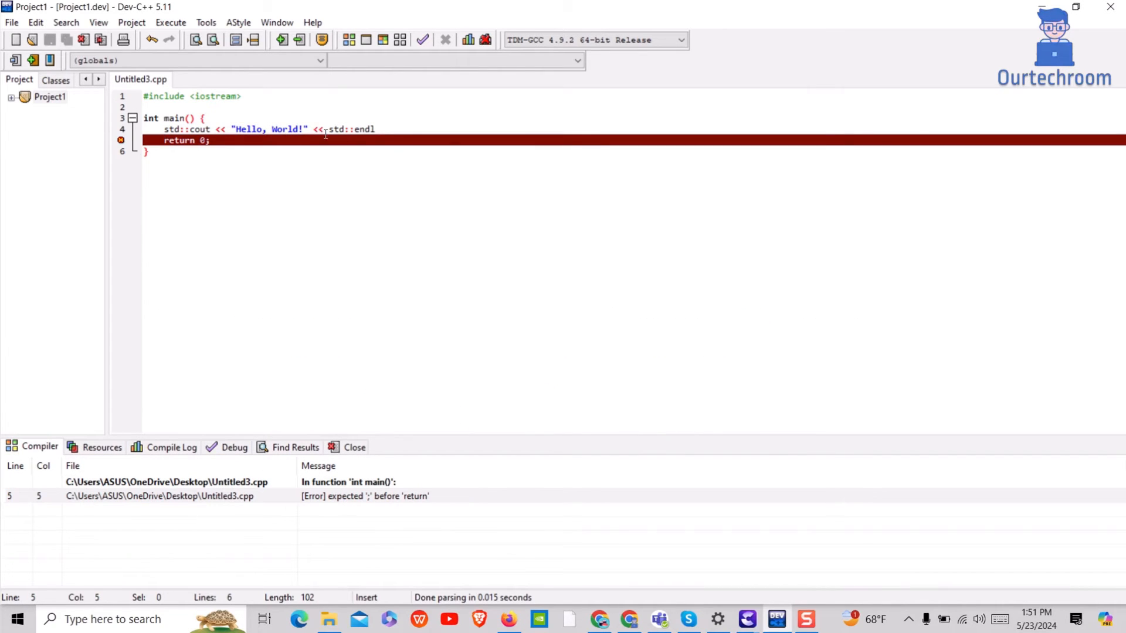
- Add the missing ';' after std::endl on line 4 and compile and run the Hello World program
type(";")
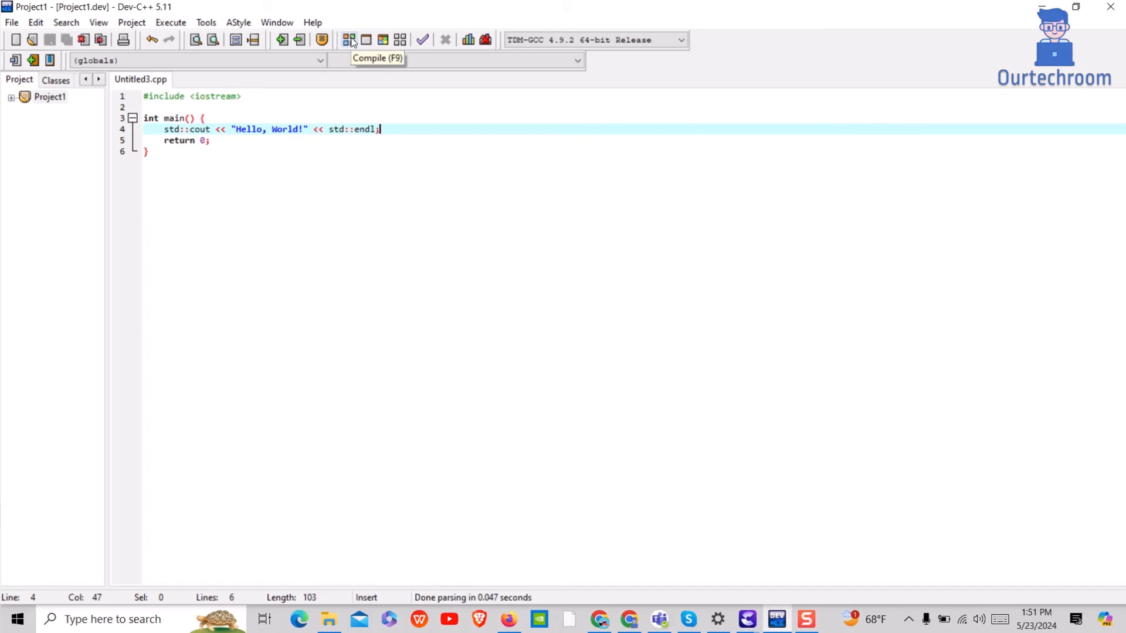
mouse_move(406, 34)
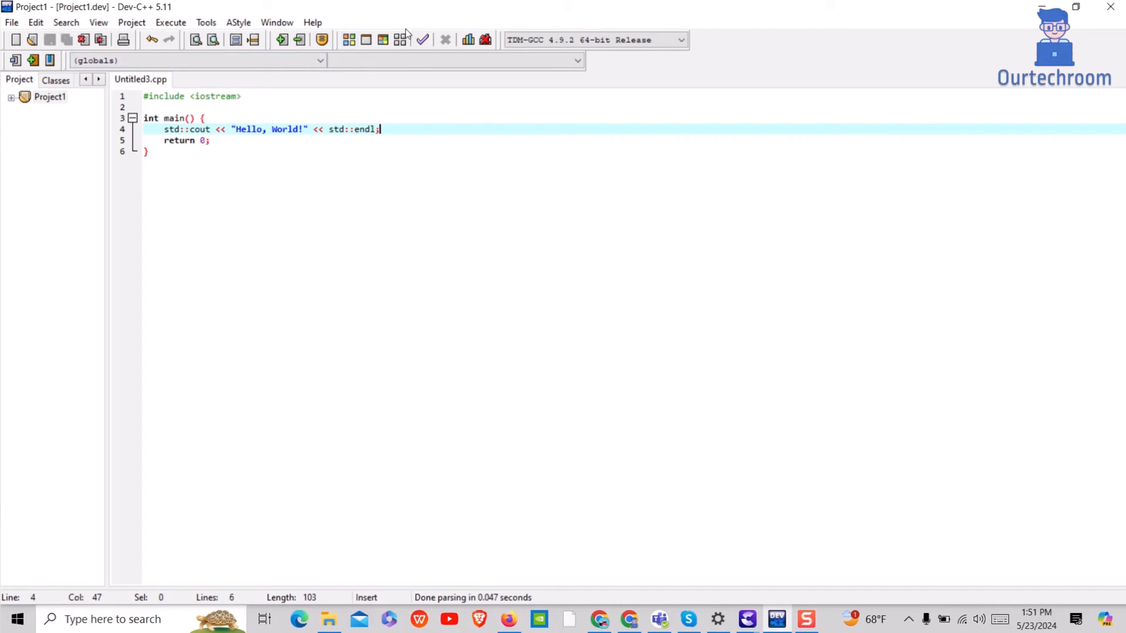
left_click(321, 40)
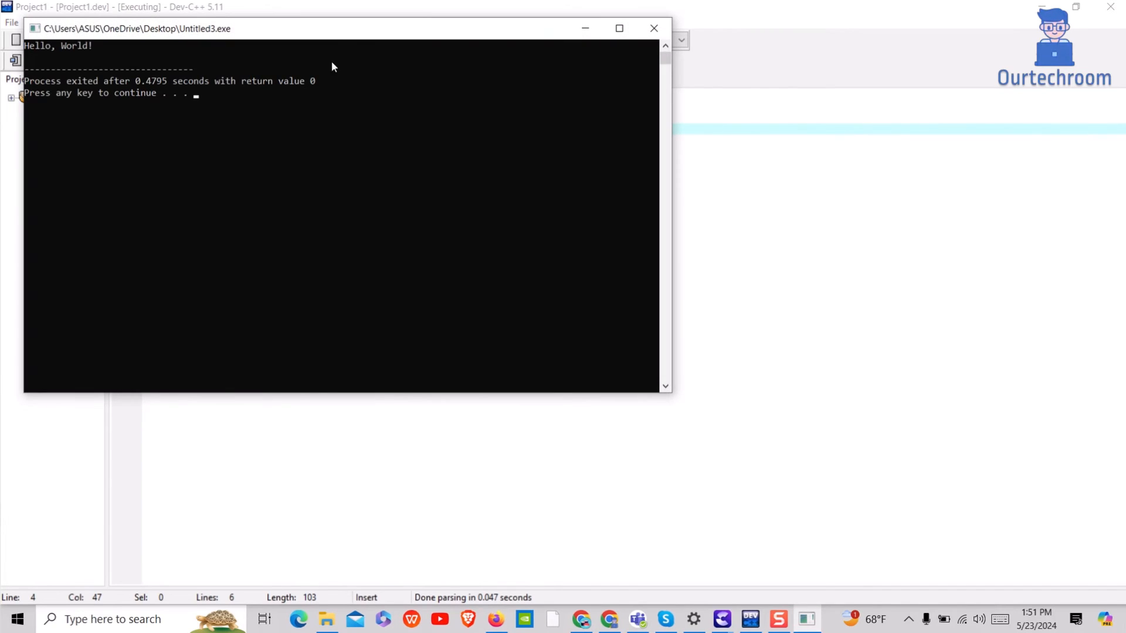